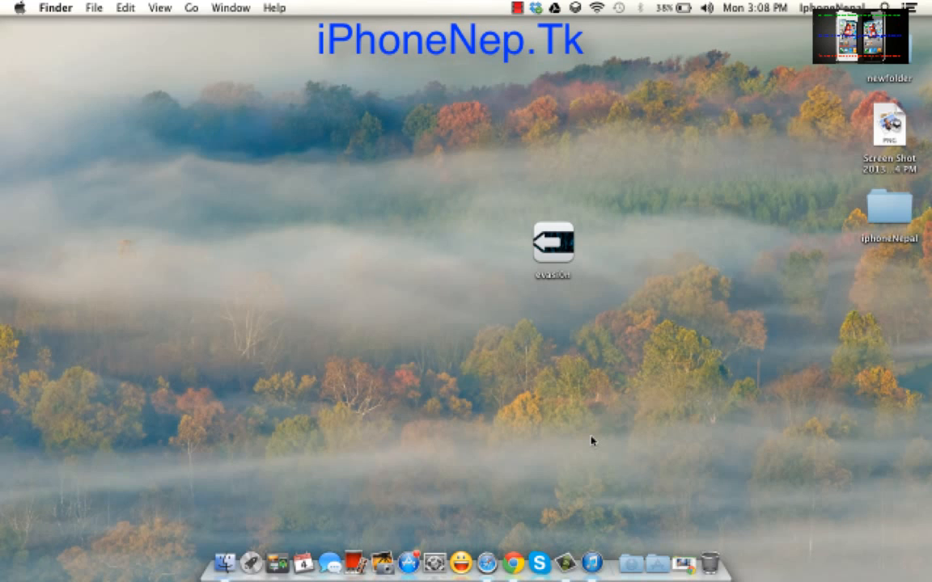
{"action": "mouse_move", "coordinate": [565, 315]}
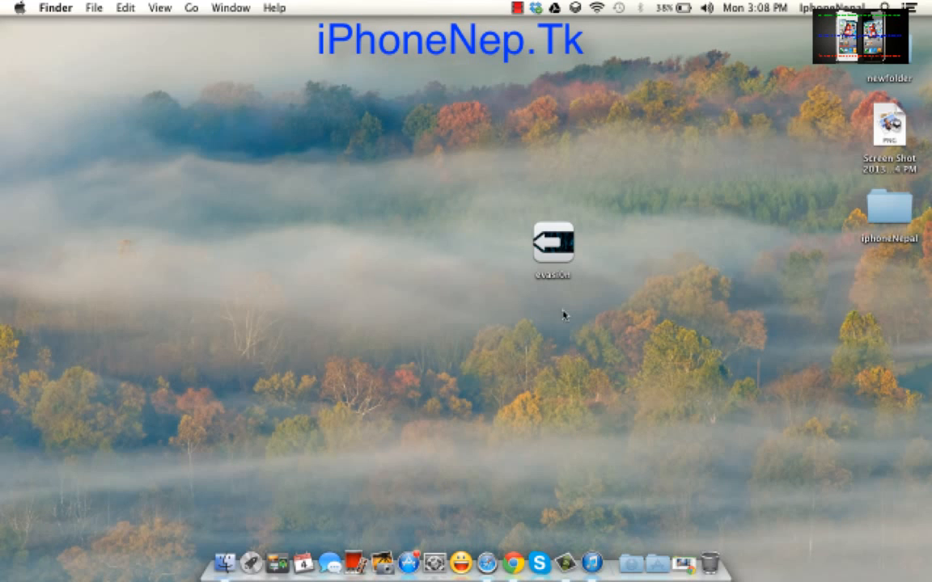
{"action": "mouse_move", "coordinate": [558, 250]}
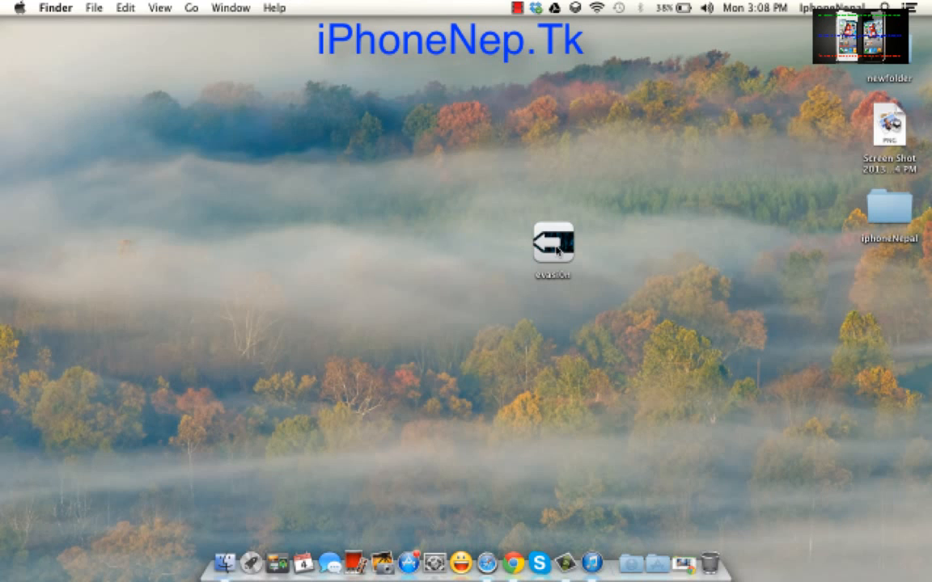
- Select the evasi0n app icon in the middle of the desktop
{"action": "left_click", "coordinate": [553, 241]}
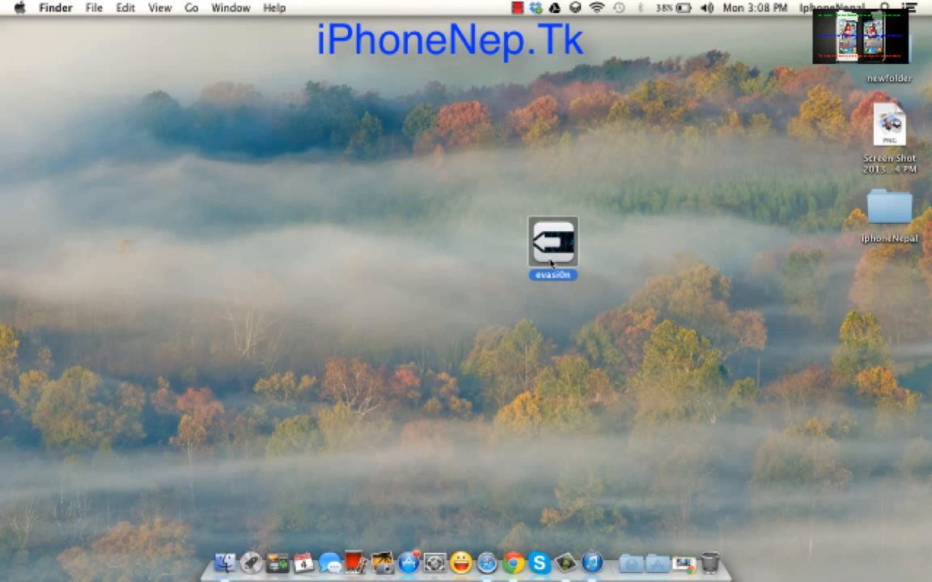
- Launch evasi0n past the downloaded-app warning and start the iPhone 4 jailbreak
{"action": "double_click", "coordinate": [552, 241]}
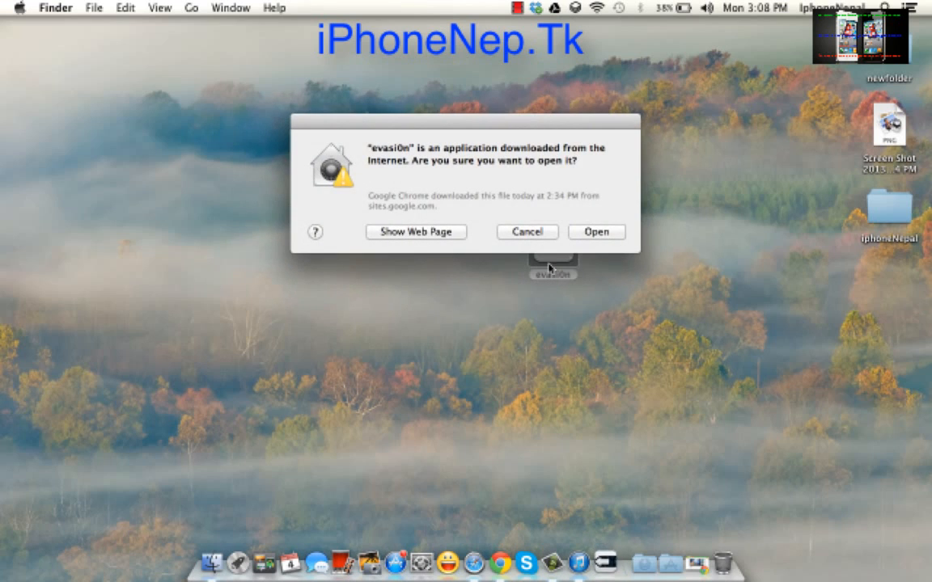
{"action": "left_click", "coordinate": [596, 232]}
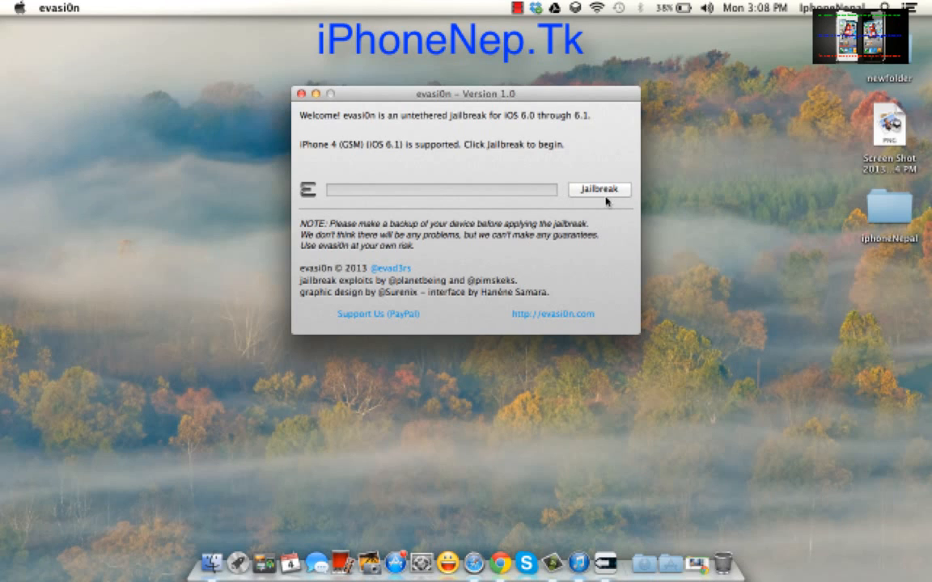
{"action": "left_click", "coordinate": [599, 189]}
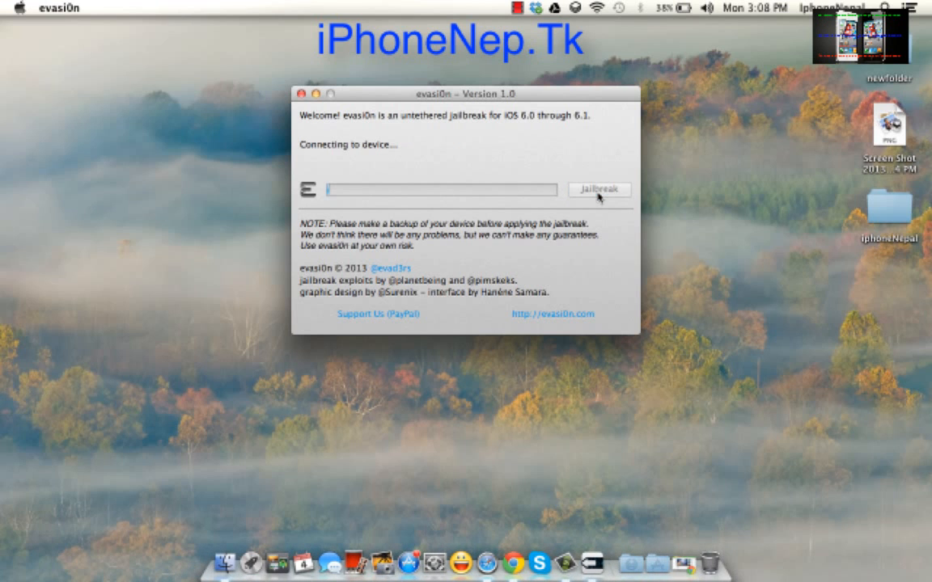